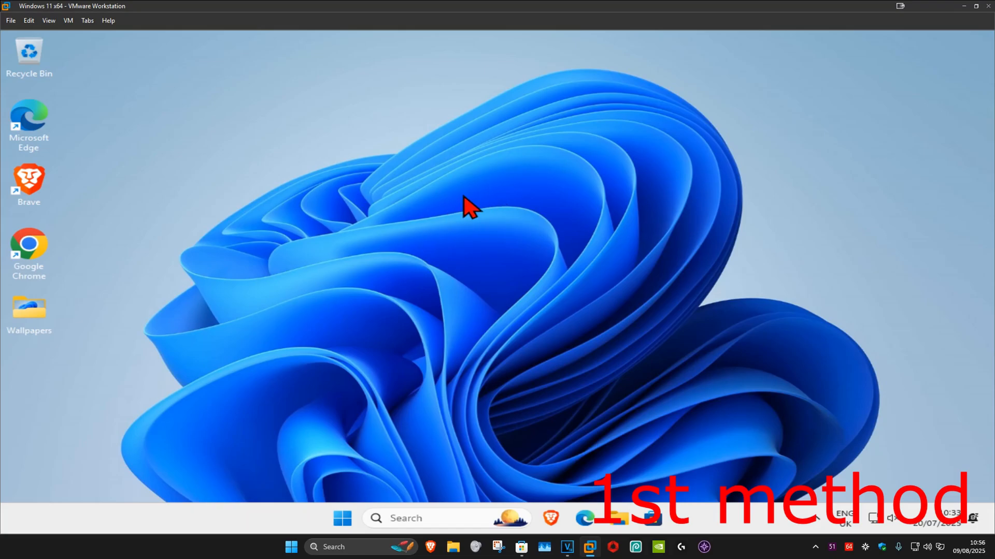
Step: Find Troubleshoot settings through taskbar search and reach the Other troubleshooters list
{"action": "type", "text": "trouble"}
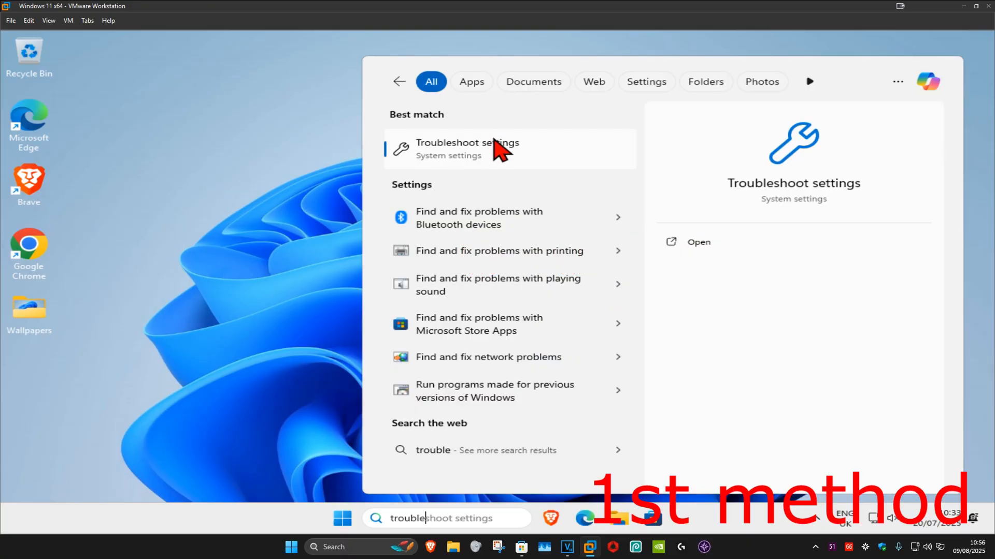
{"action": "left_click", "coordinate": [466, 149]}
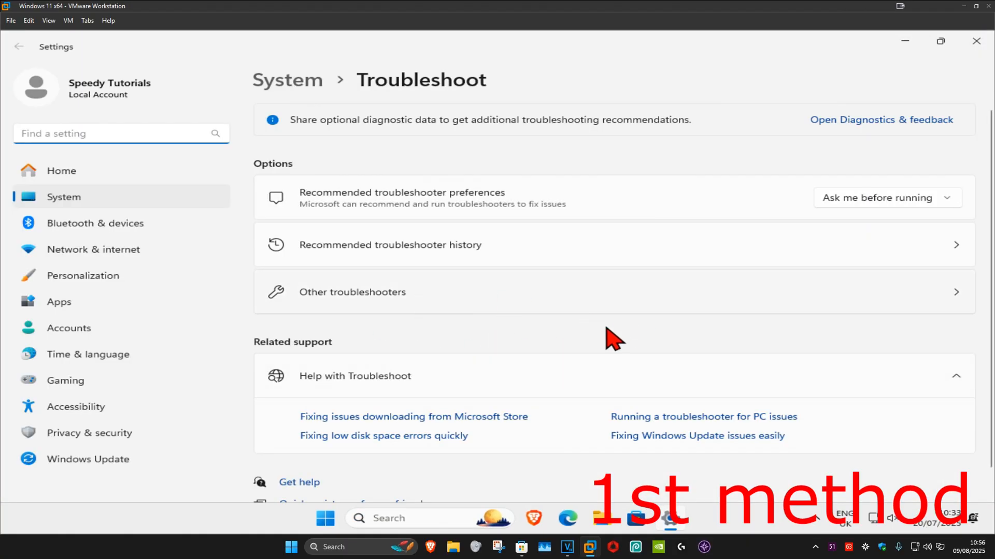
{"action": "mouse_move", "coordinate": [382, 306]}
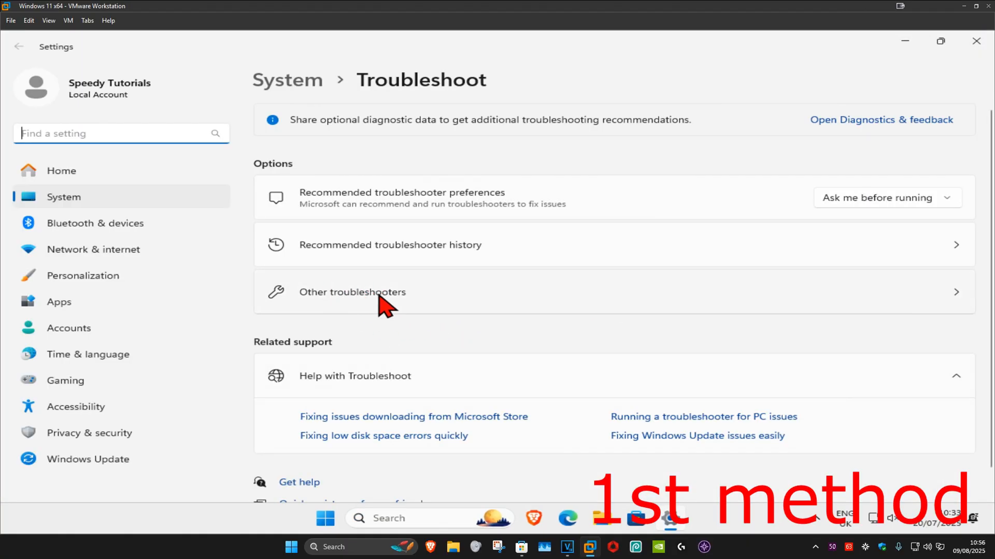
{"action": "left_click", "coordinate": [353, 291]}
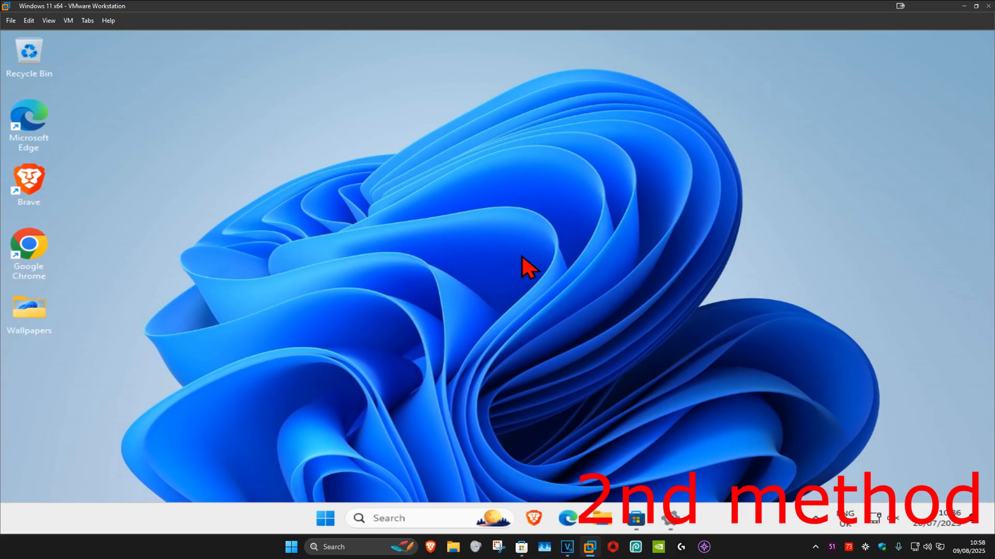
{"action": "mouse_move", "coordinate": [520, 210]}
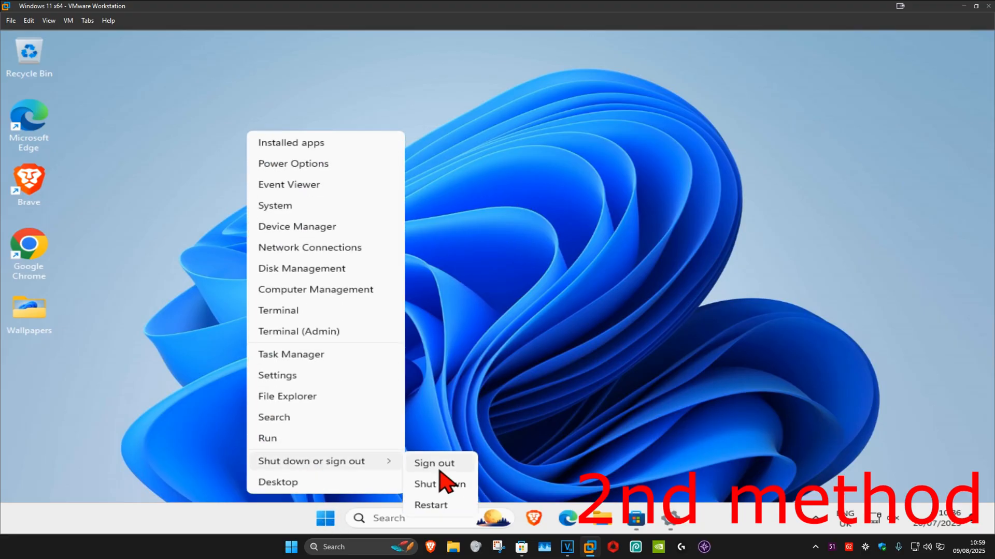
Step: Sign out of the current Windows account, then sign back in from the lock screen
{"action": "left_click", "coordinate": [433, 463]}
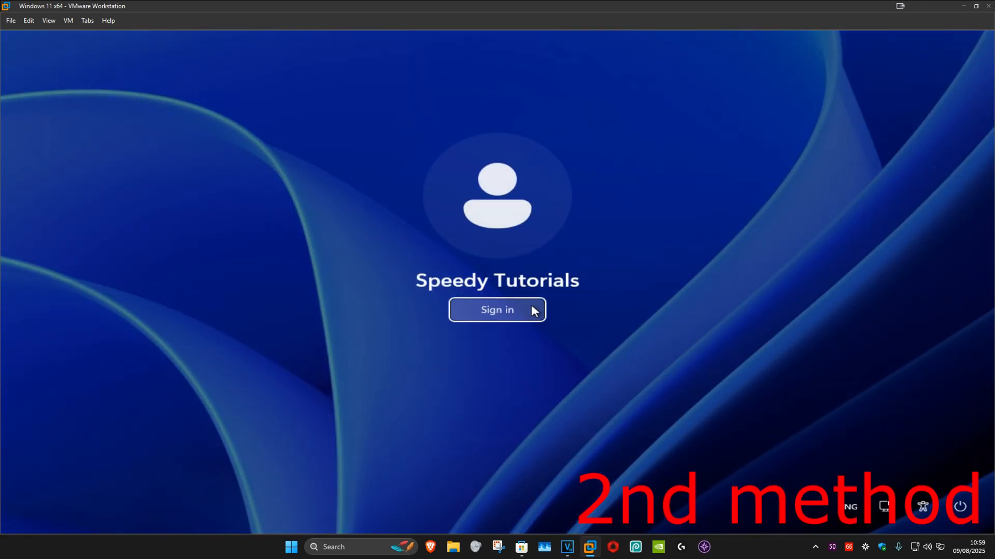
{"action": "left_click", "coordinate": [497, 311]}
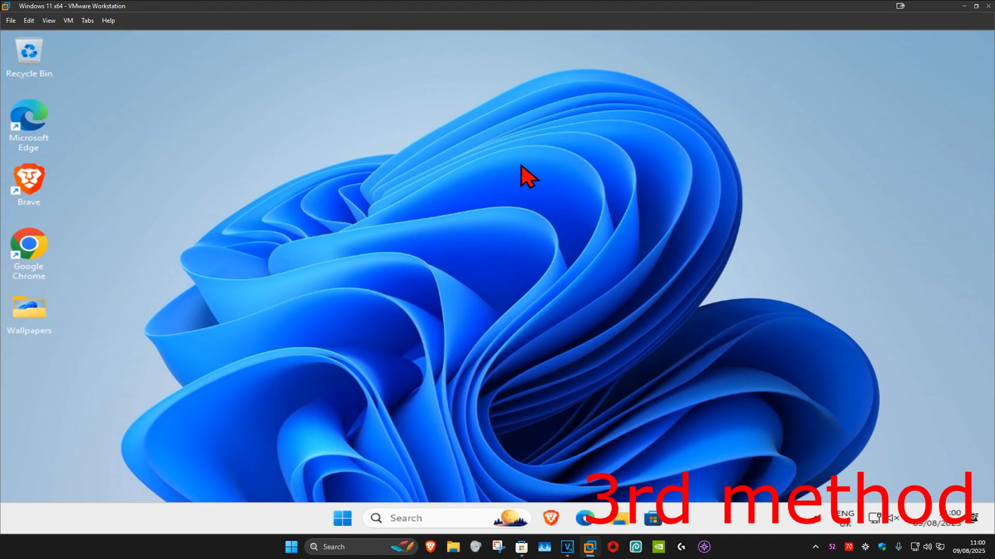
Step: Confirm a network reset, dismiss the sign-out notice, and restart the PC immediately
{"action": "type", "text": "net"}
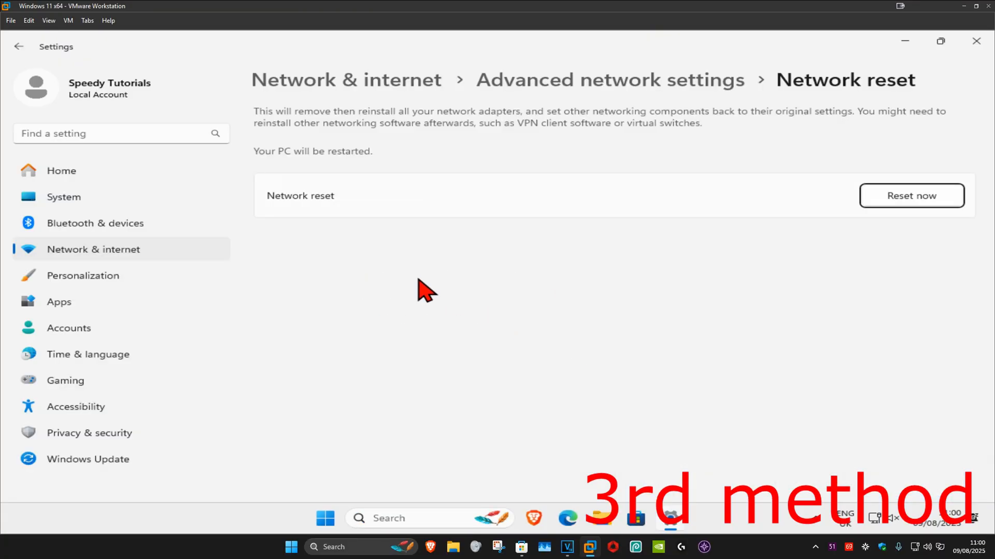
{"action": "left_click", "coordinate": [910, 195]}
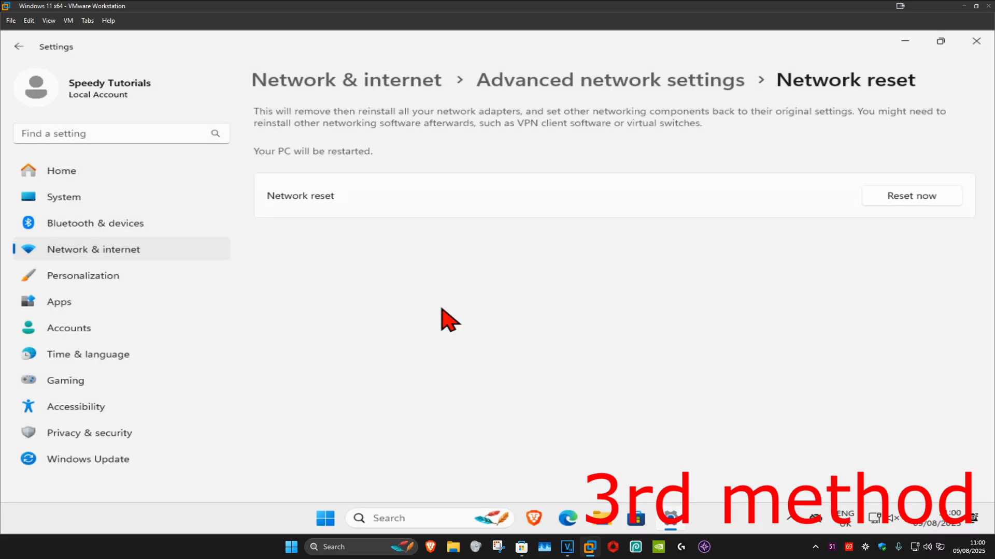
{"action": "left_click", "coordinate": [910, 195]}
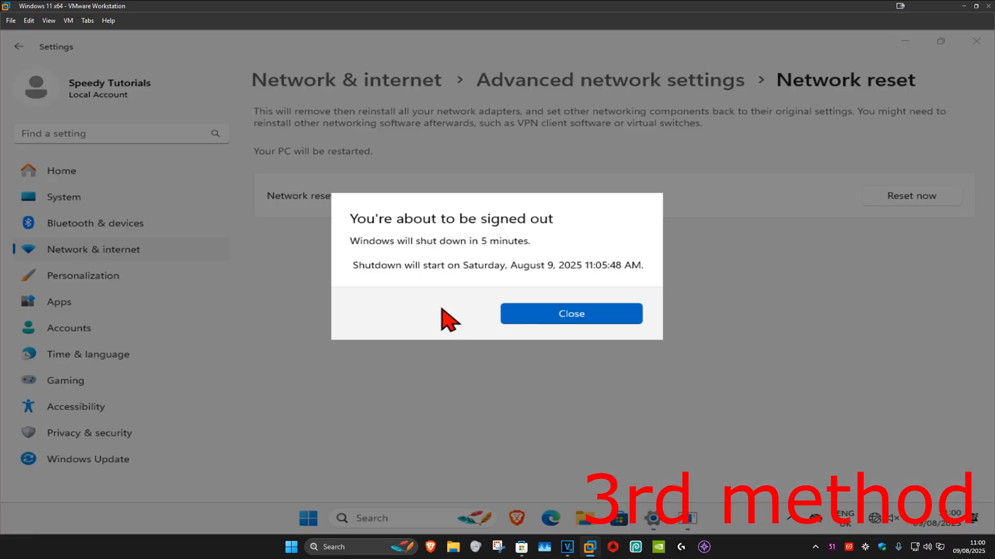
{"action": "left_click", "coordinate": [570, 313]}
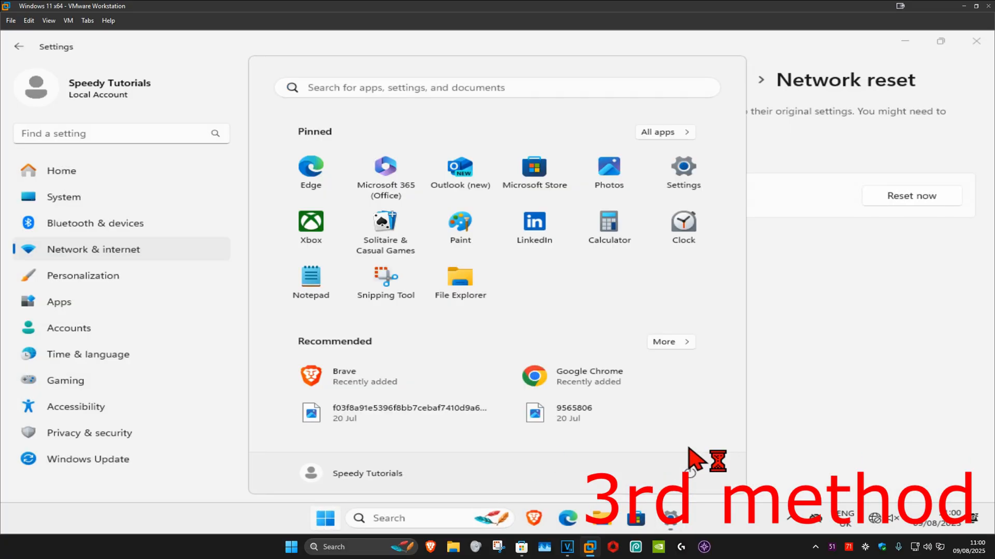
{"action": "left_click", "coordinate": [910, 196]}
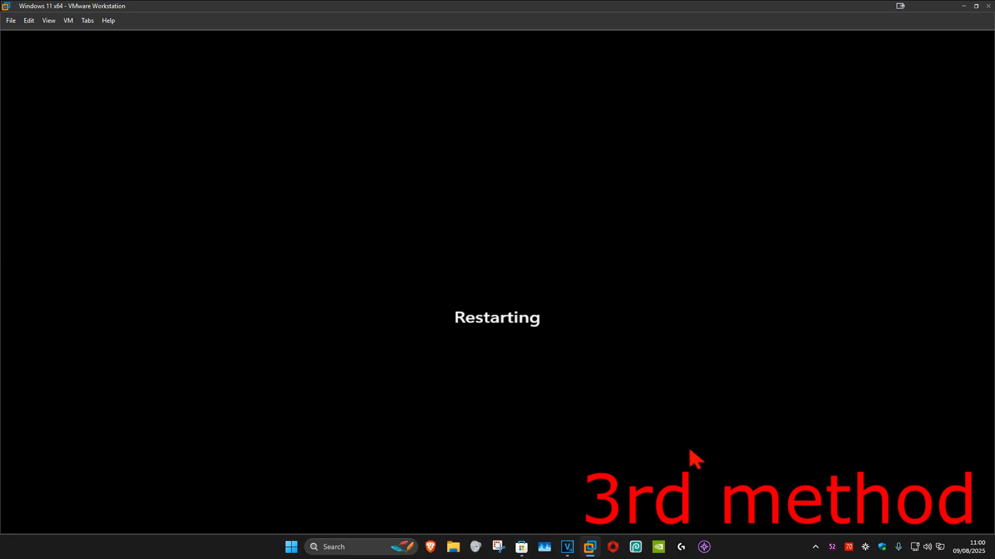